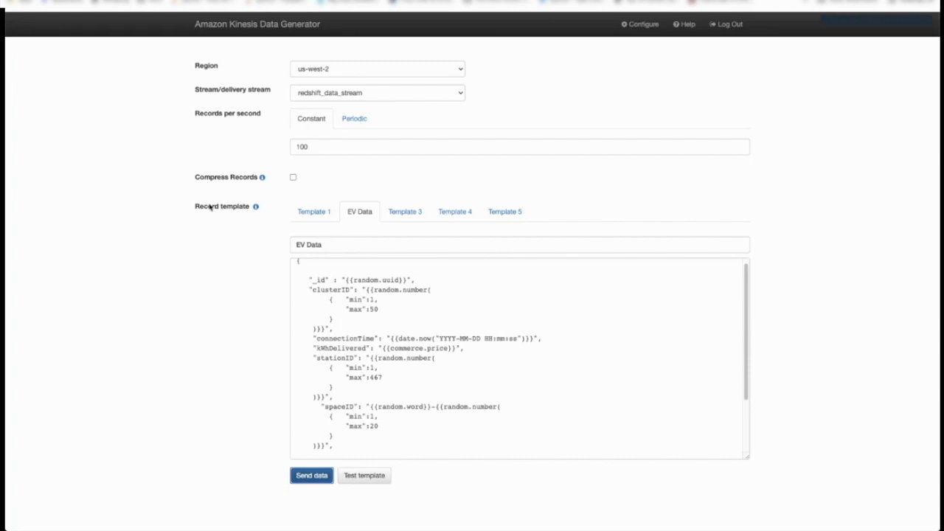
- Start sending EV Data template records to redshift_data_stream at 100 records per second
scroll("down", 3)
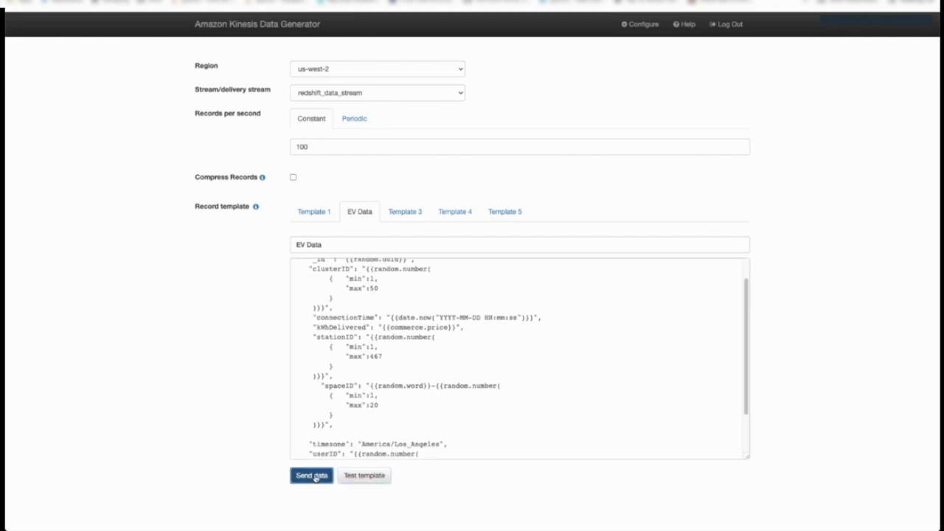
left_click(311, 475)
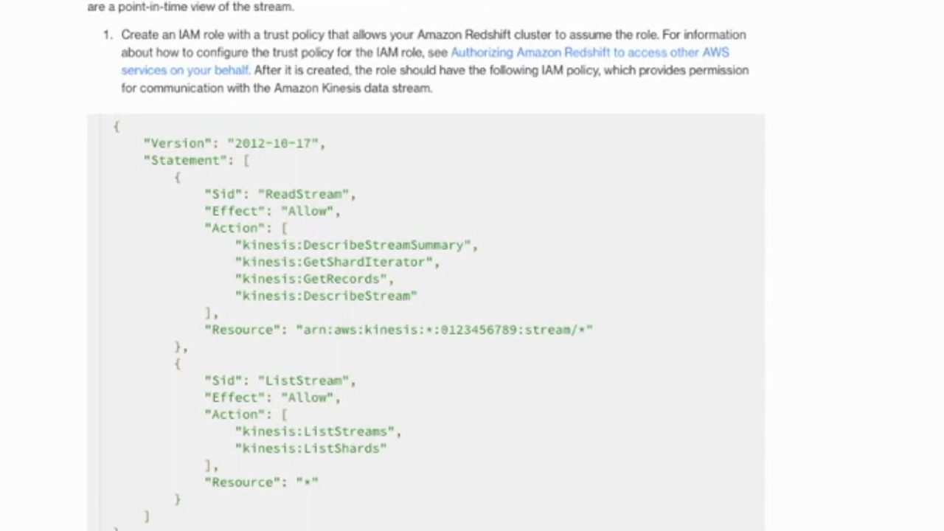
mouse_move(478, 287)
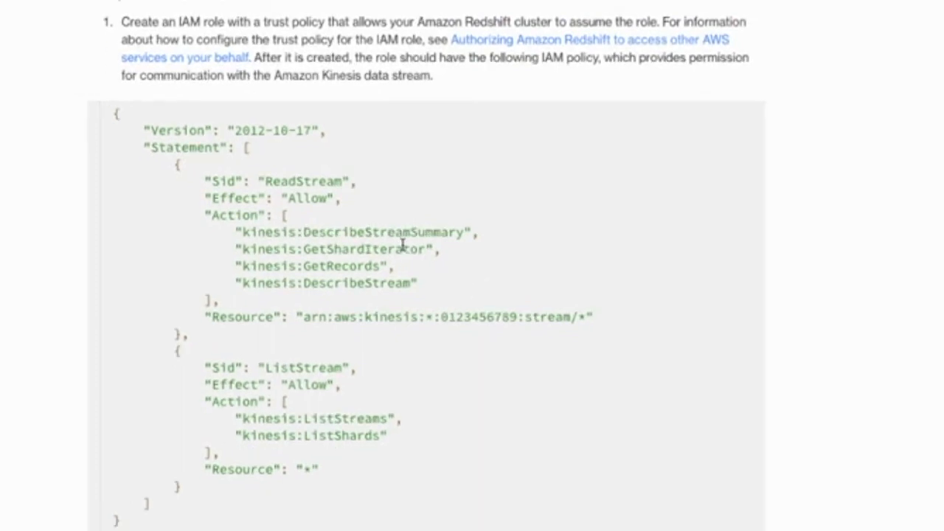
mouse_move(469, 266)
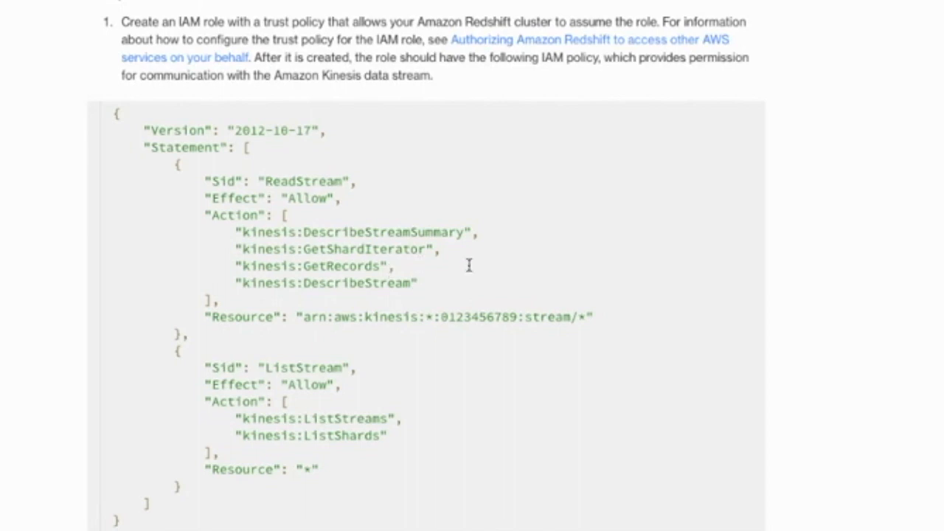
mouse_move(381, 366)
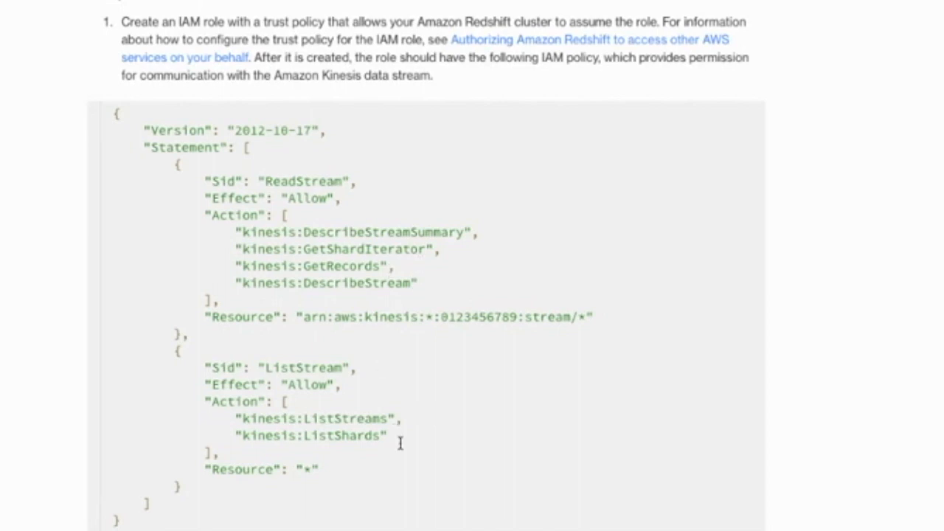
mouse_move(309, 480)
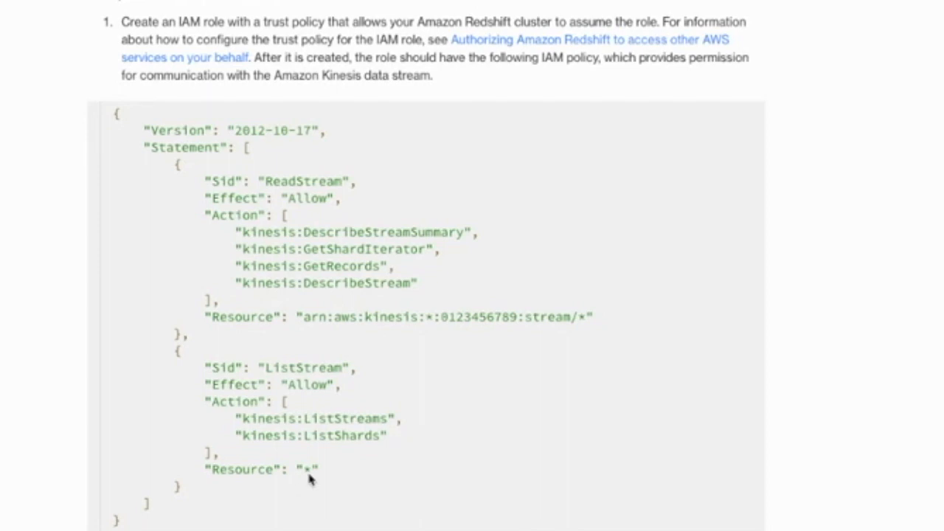
mouse_move(299, 475)
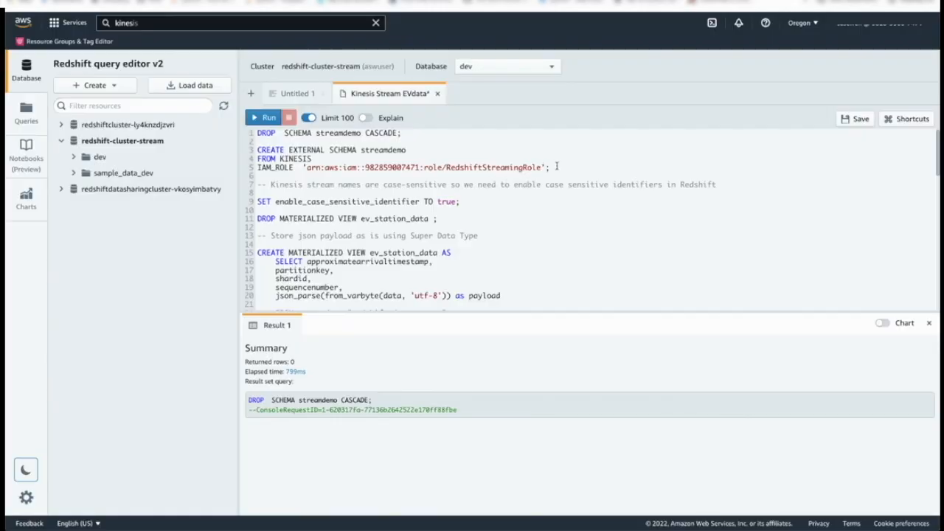
- Run CREATE EXTERNAL SCHEMA streamdemo FROM KINESIS with the RedshiftStreamingRole IAM role
left_click_drag(257, 150, 549, 167)
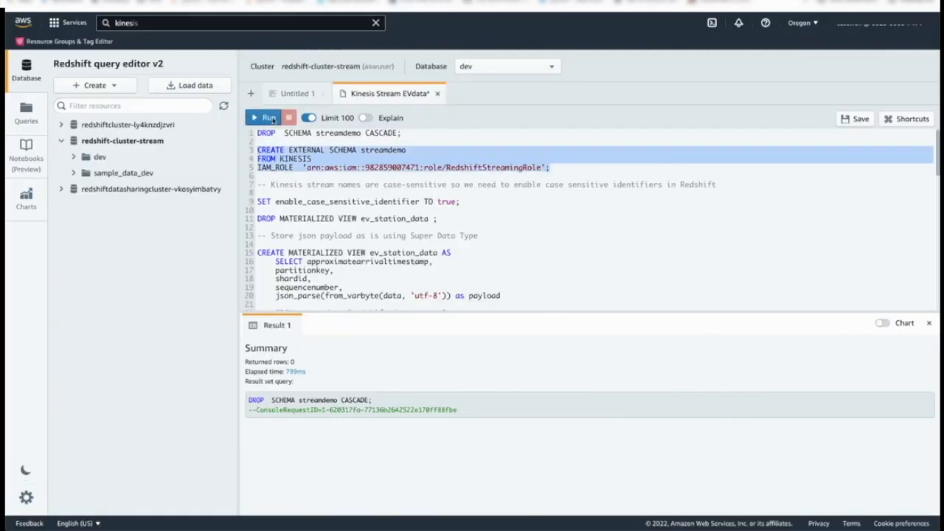
left_click(264, 117)
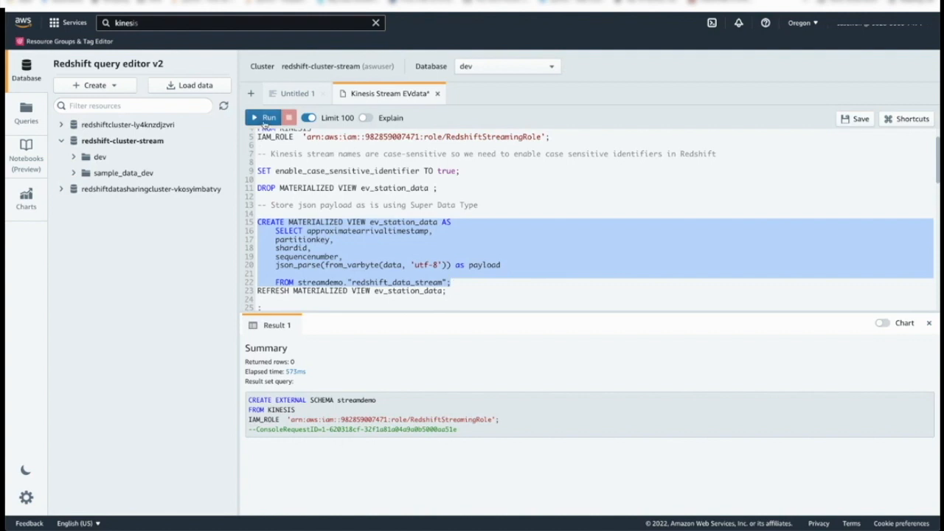
- Create the ev_station_data materialized view over redshift_data_stream, then refresh it
left_click(264, 117)
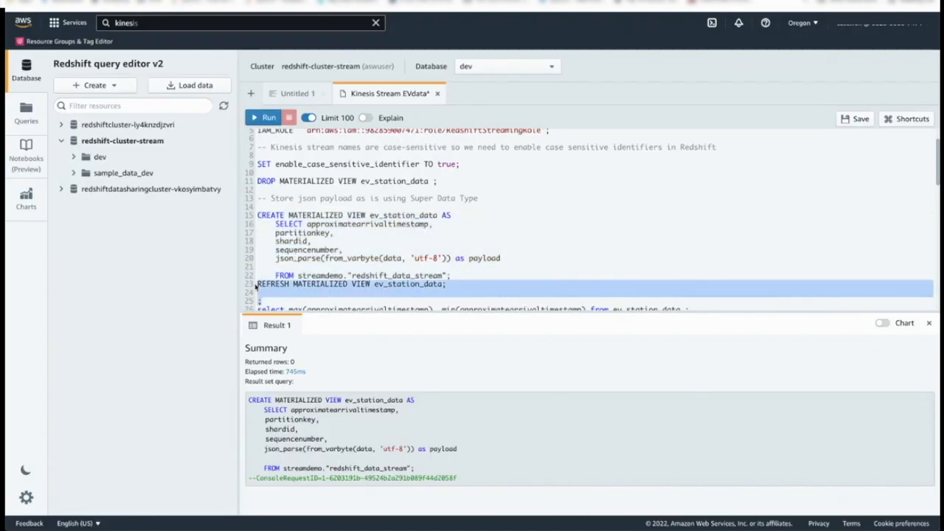
left_click(264, 119)
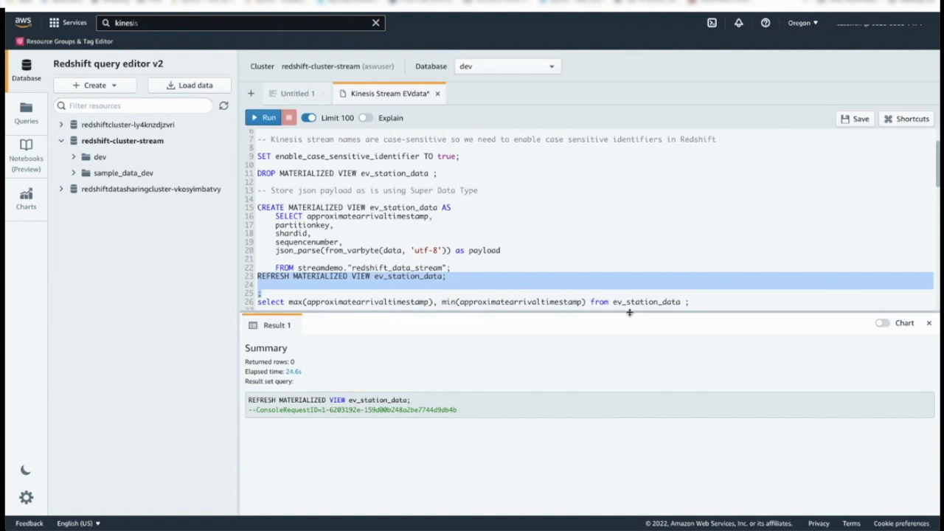
left_click(694, 301)
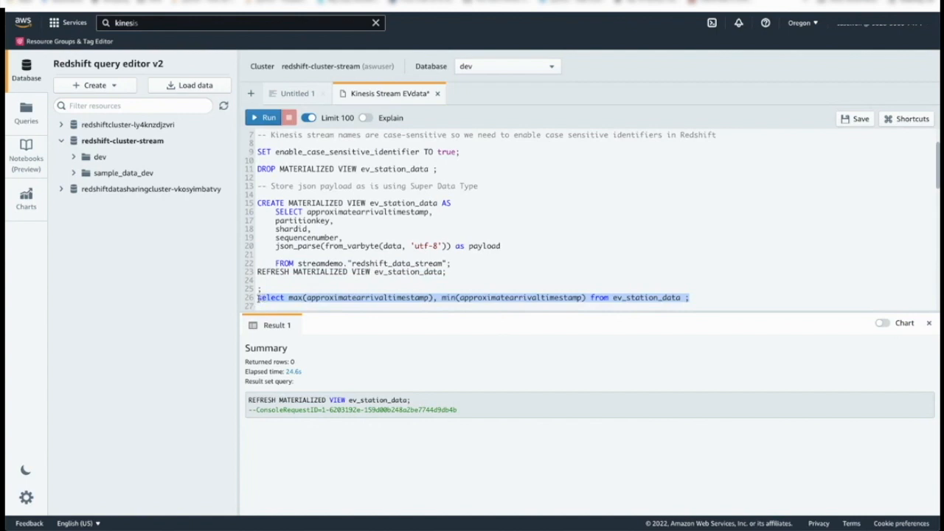
- Run the max/min arrival timestamp query (01:21:54 to 01:30:44), then the ten-payload sample query
left_click(269, 118)
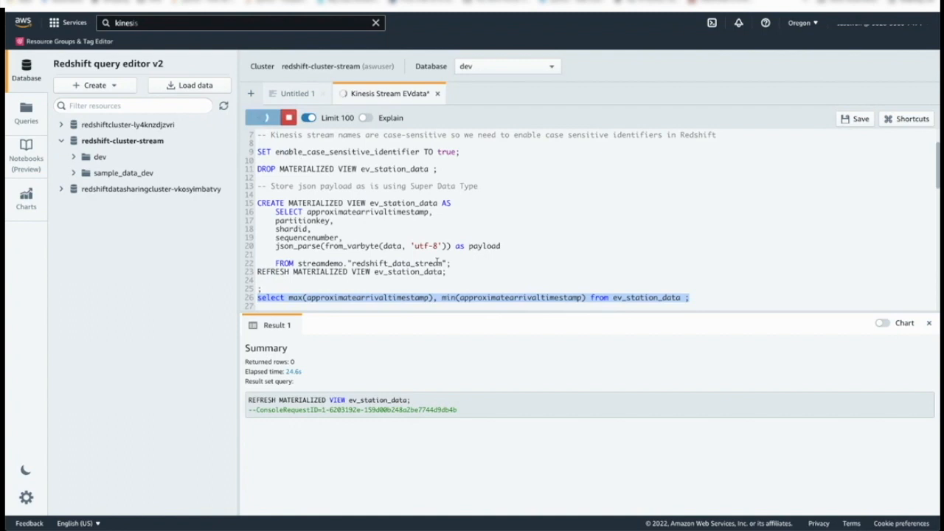
left_click(266, 118)
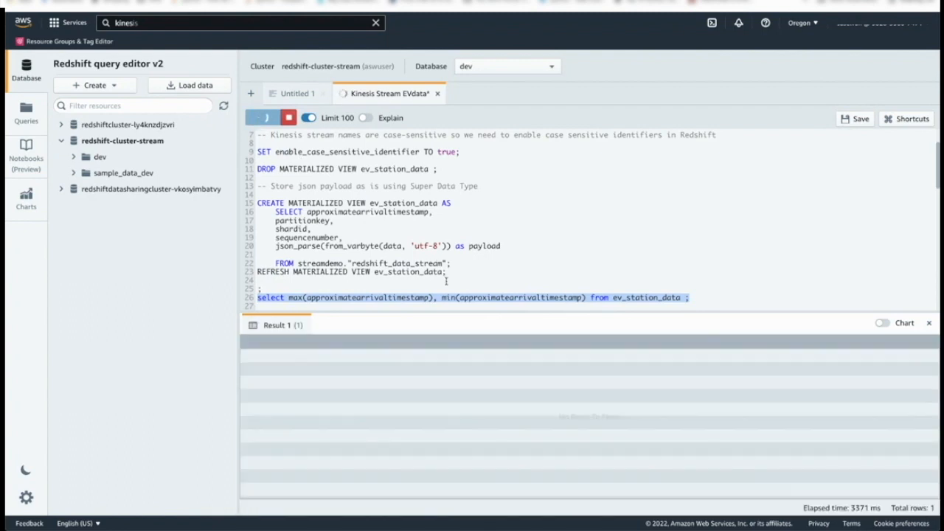
left_click(263, 117)
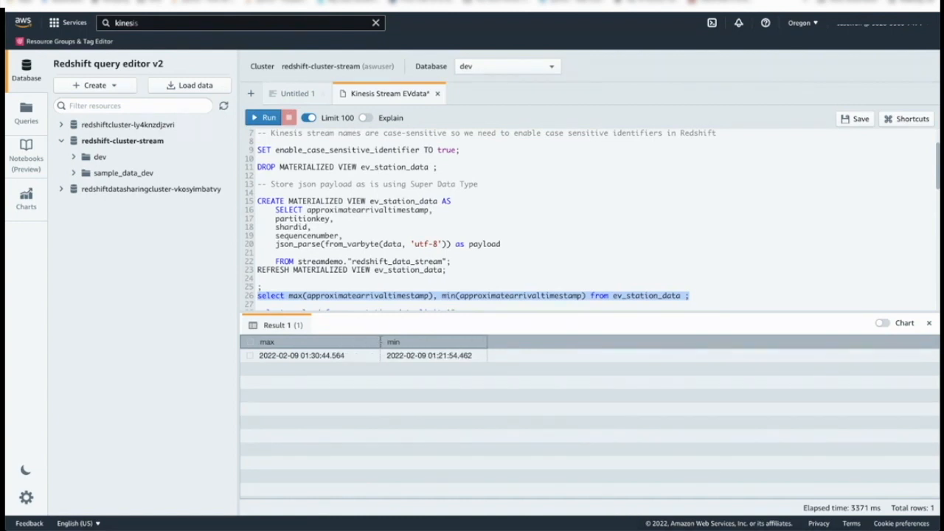
mouse_move(312, 370)
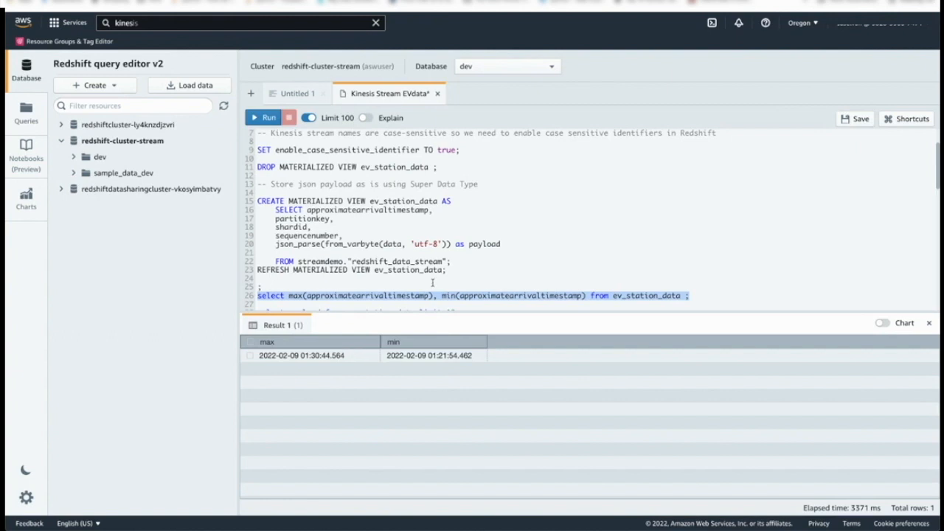
mouse_move(377, 320)
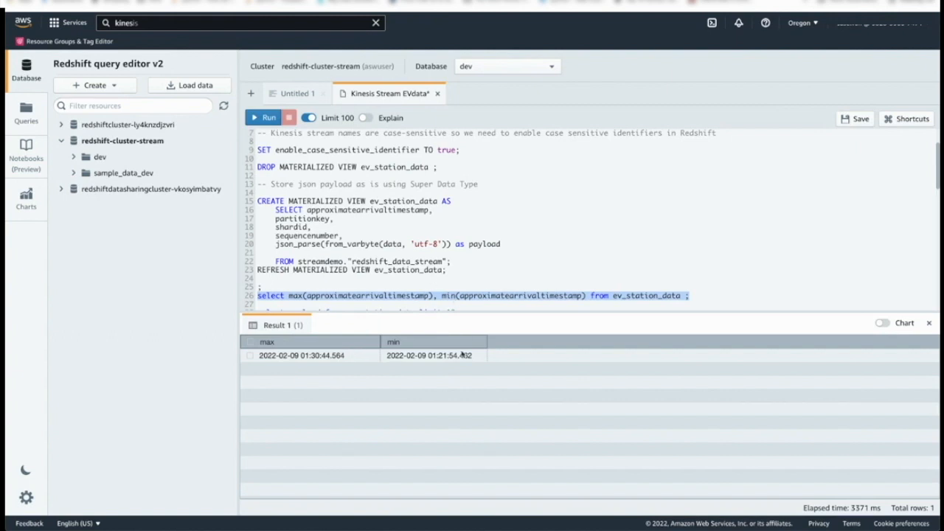
mouse_move(465, 361)
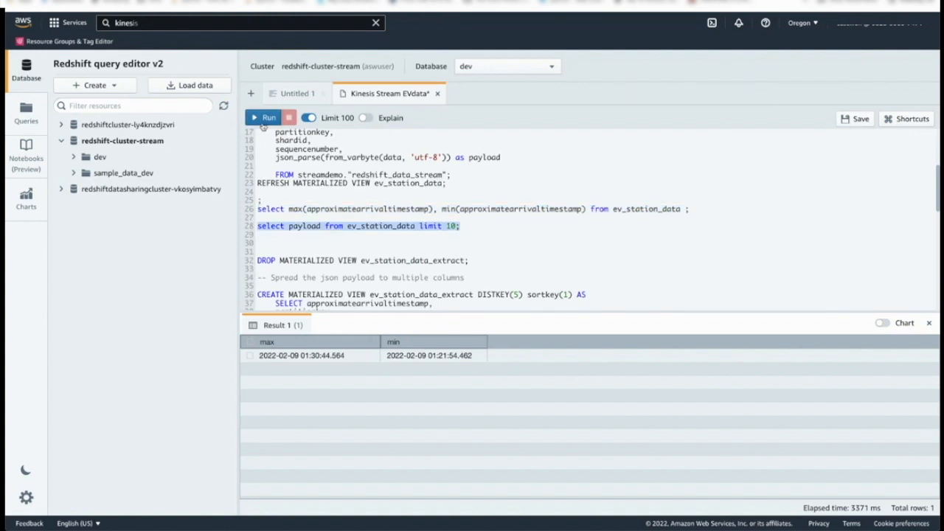
left_click(264, 117)
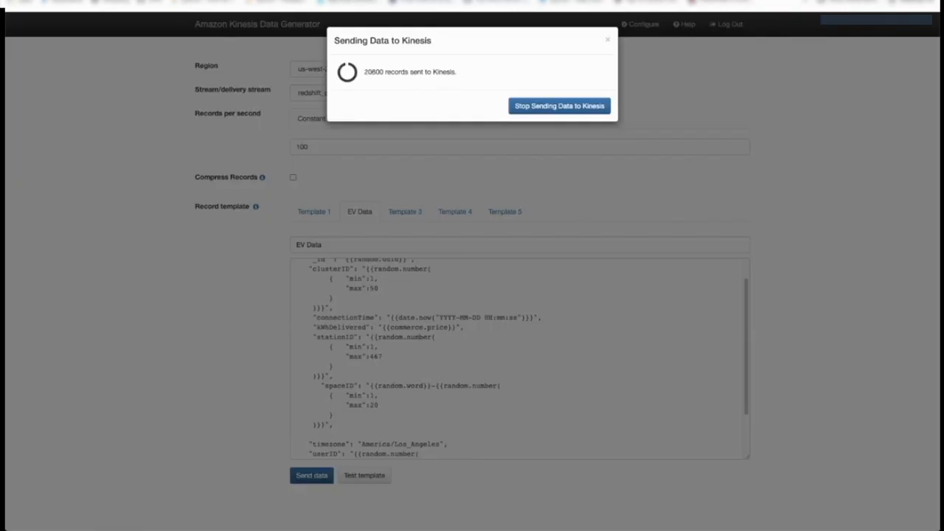
- Stop the Kinesis data generator and pick a different destination stream from the dropdown
left_click(558, 105)
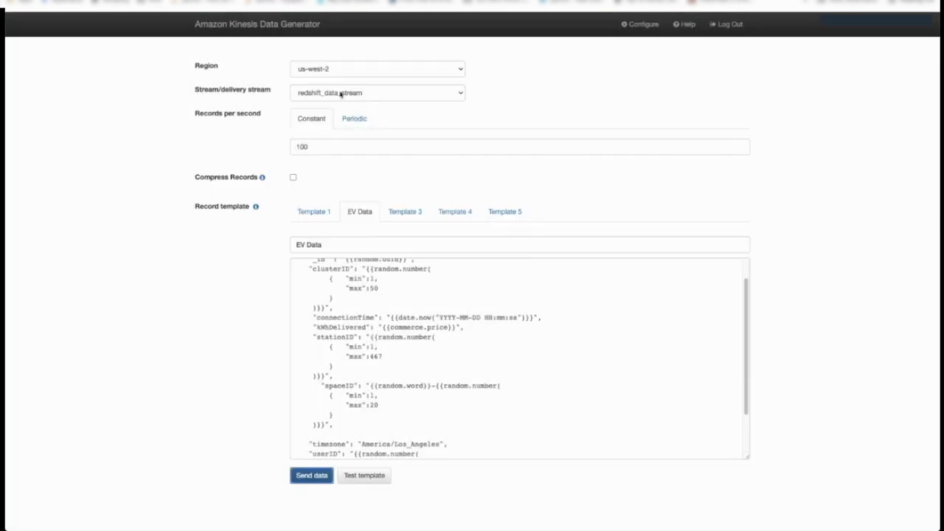
left_click(377, 92)
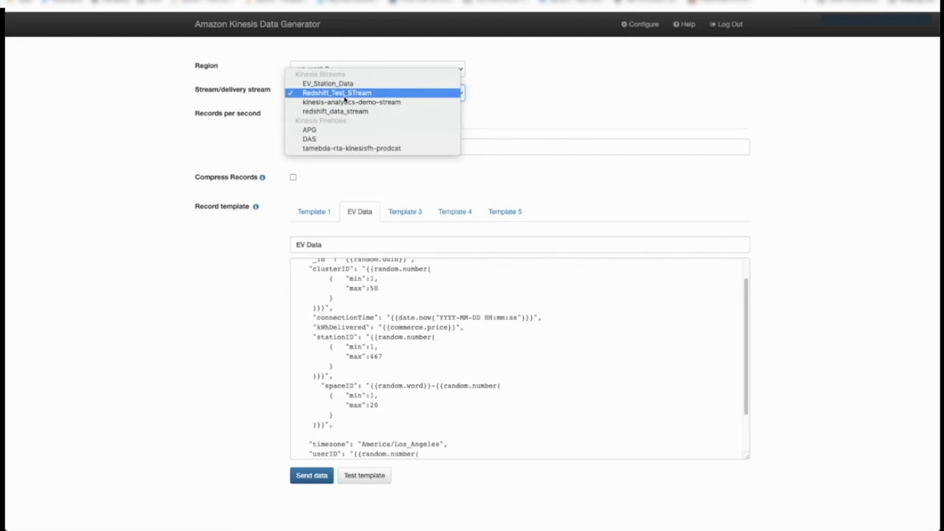
left_click(326, 83)
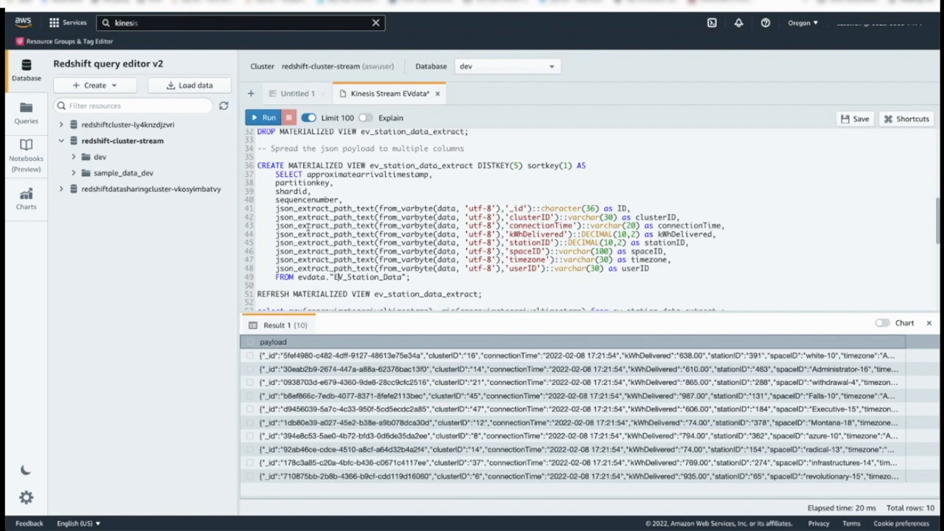
mouse_move(343, 201)
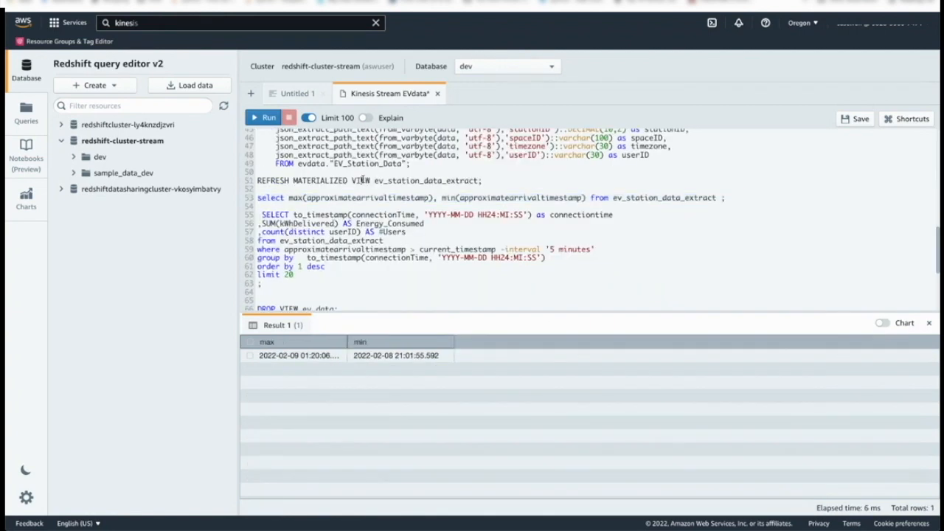
- Select and run REFRESH MATERIALIZED VIEW ev_station_data_extract
left_click(263, 117)
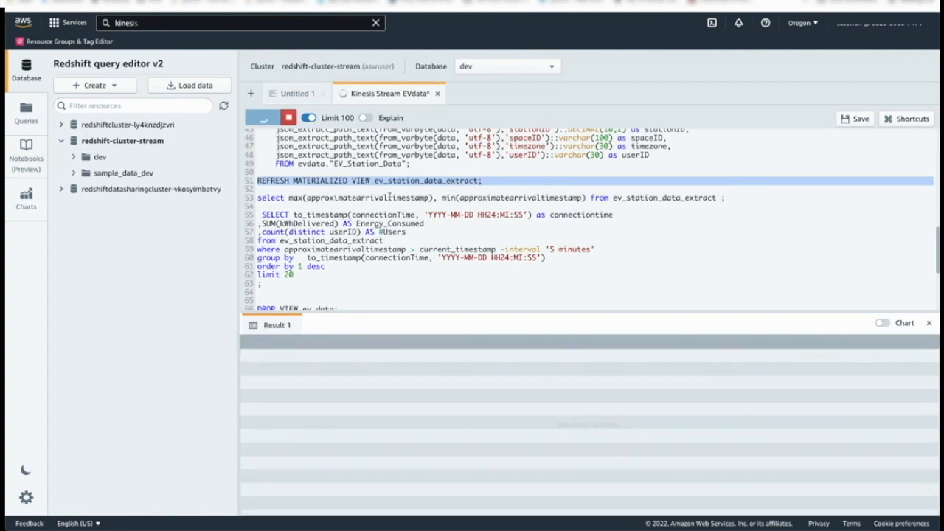
left_click(264, 118)
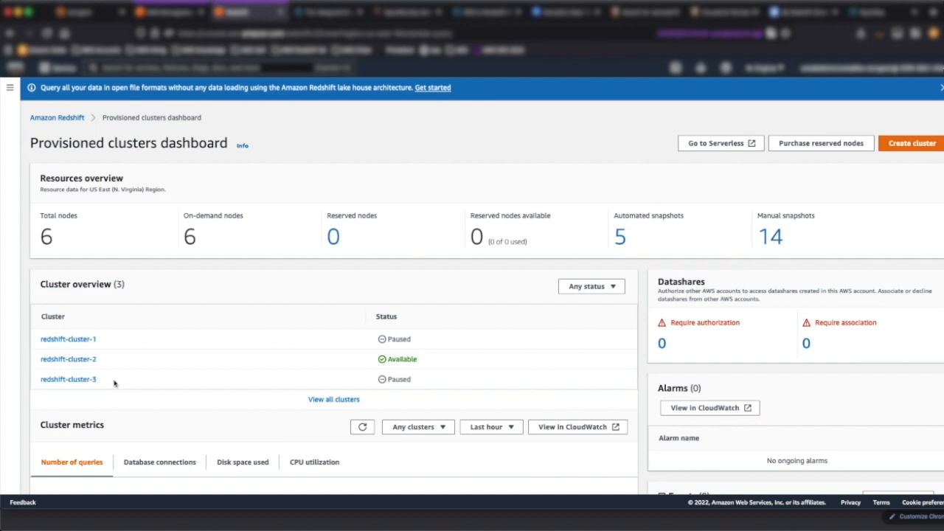
- Open redshift-cluster-2's details page and expand its Query data options
left_click(68, 359)
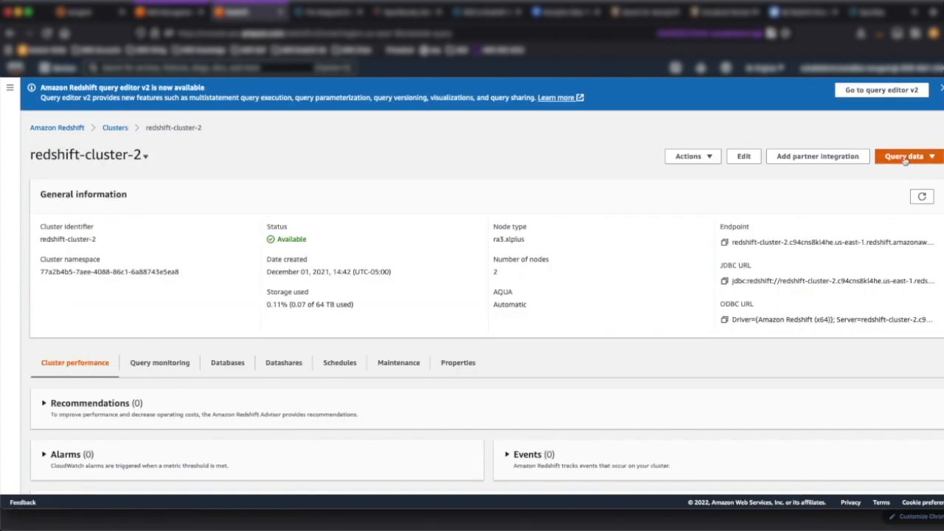
left_click(905, 156)
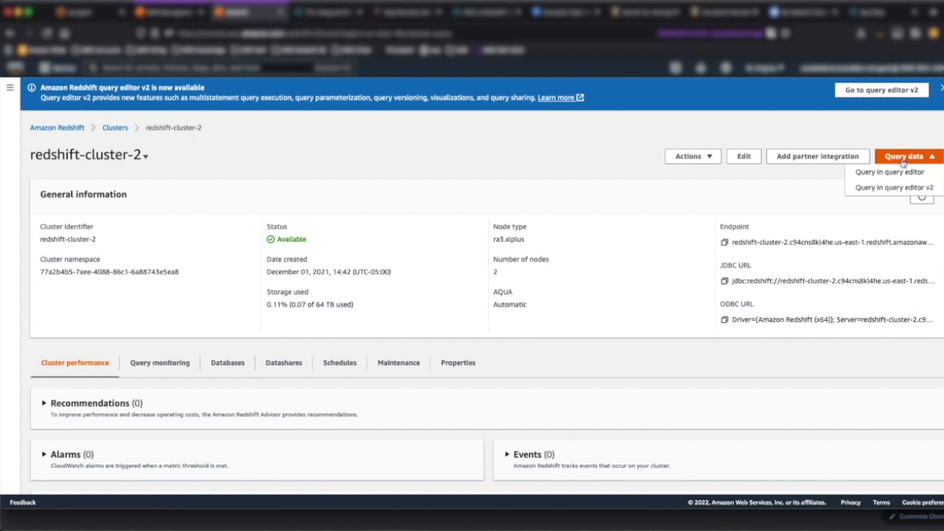
mouse_move(898, 174)
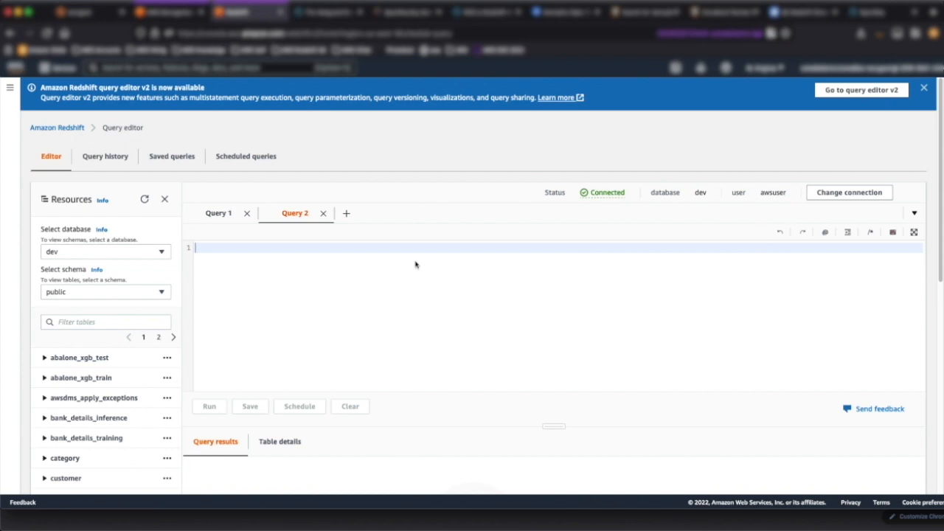
- Schedule REFRESH MATERIALIZED VIEW public.ev_station_data_extract to repeat every 2 minutes, all days
type("REFRESH MATERIALIZED VIEW public.ev_station_data_extract;")
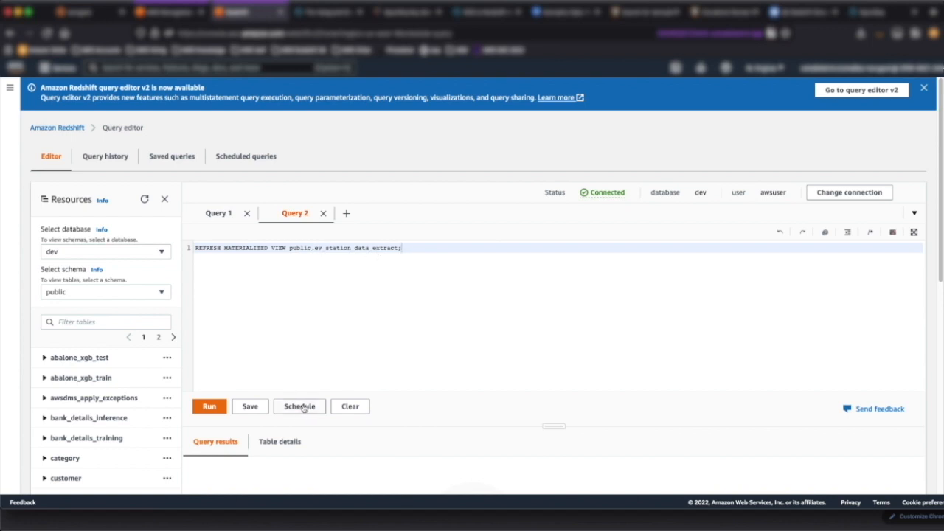
left_click(299, 406)
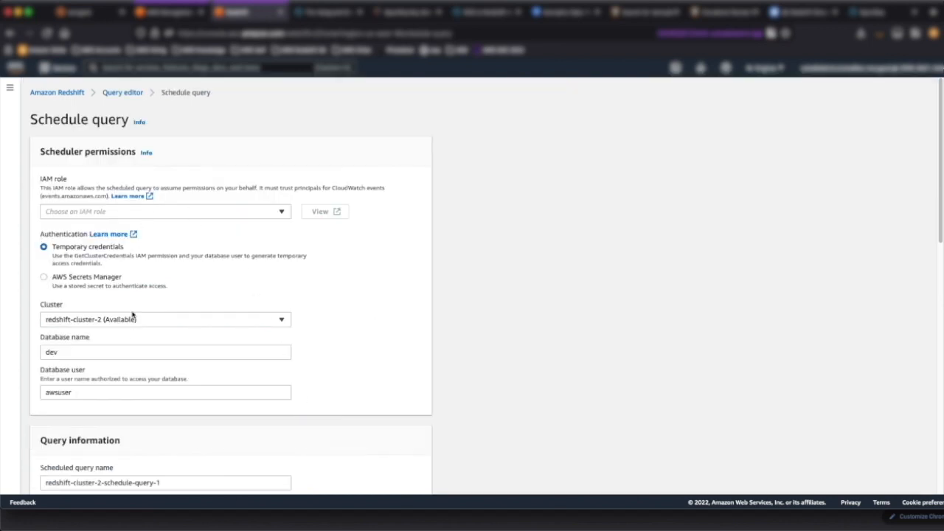
scroll("down", 3)
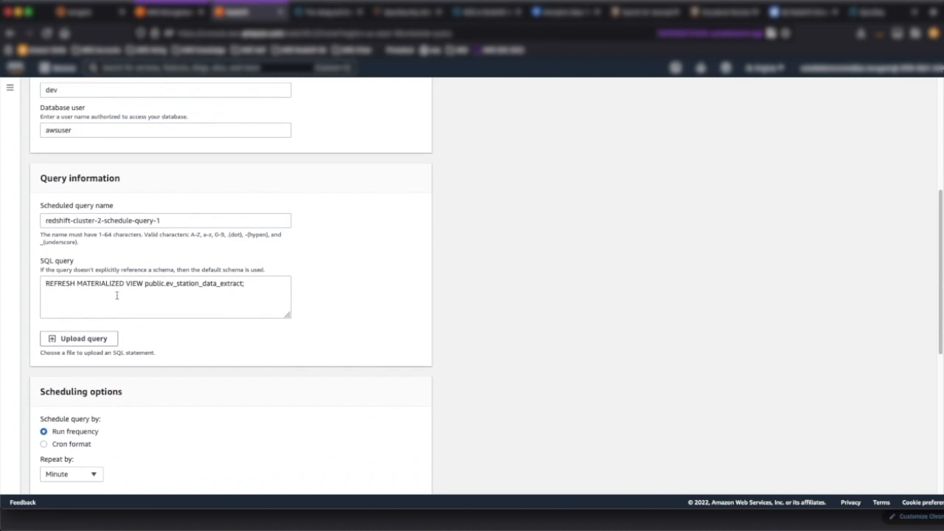
scroll("down", 3)
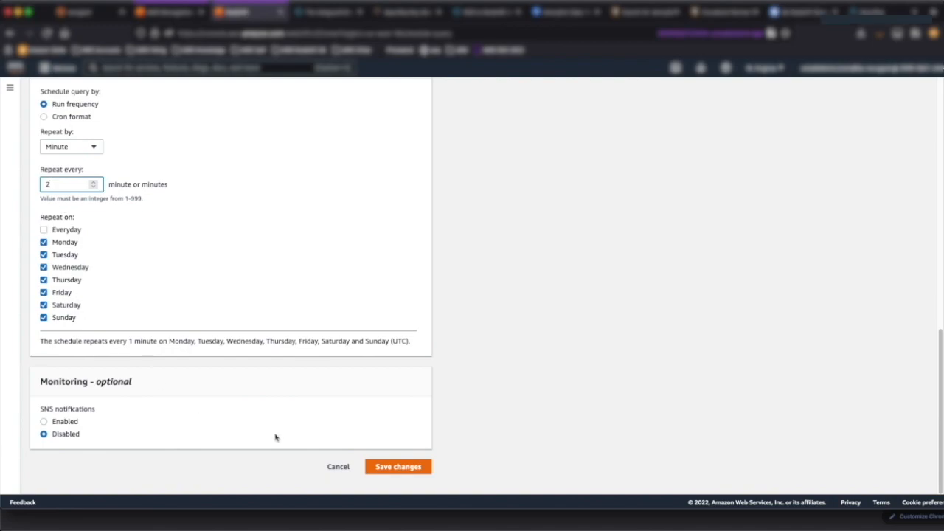
- Inspect redshift-cluster-stream-schedule-query-1's query statement and reload its schedule run history
left_click(398, 467)
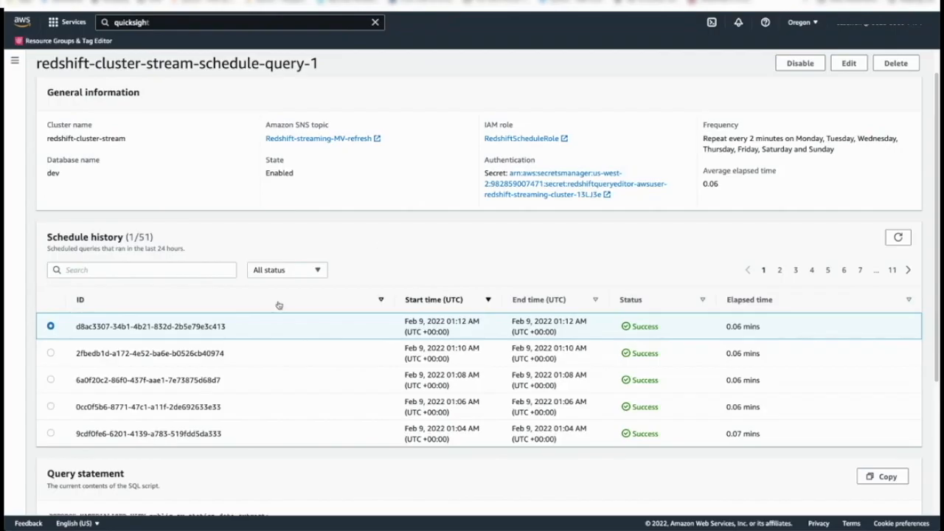
scroll("down", 3)
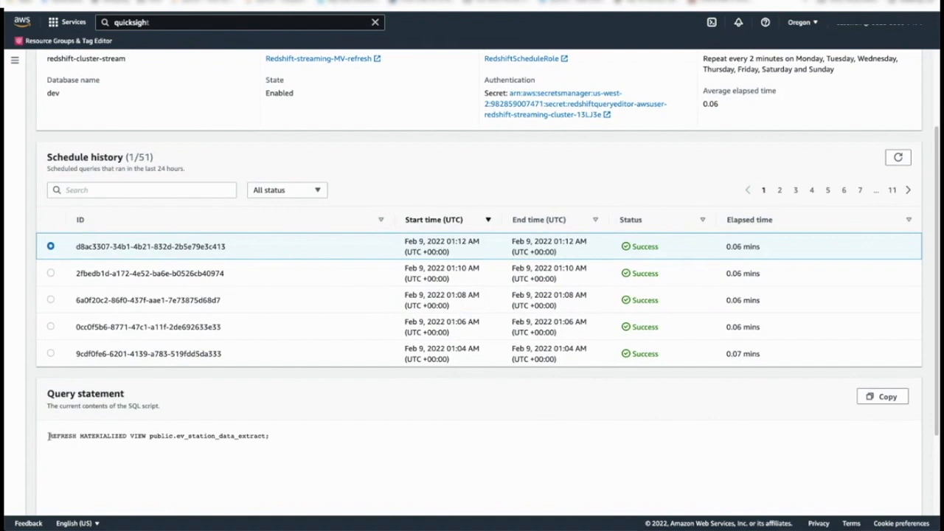
triple_click(148, 436)
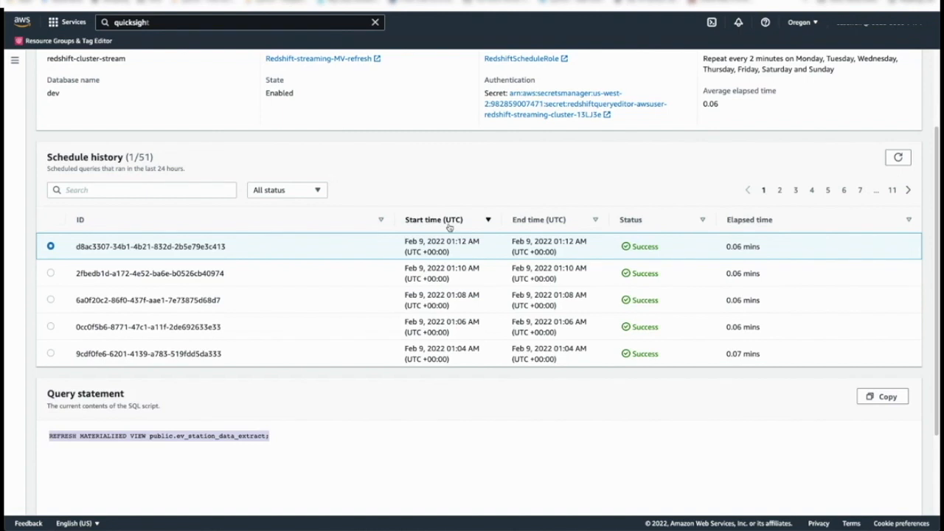
mouse_move(303, 351)
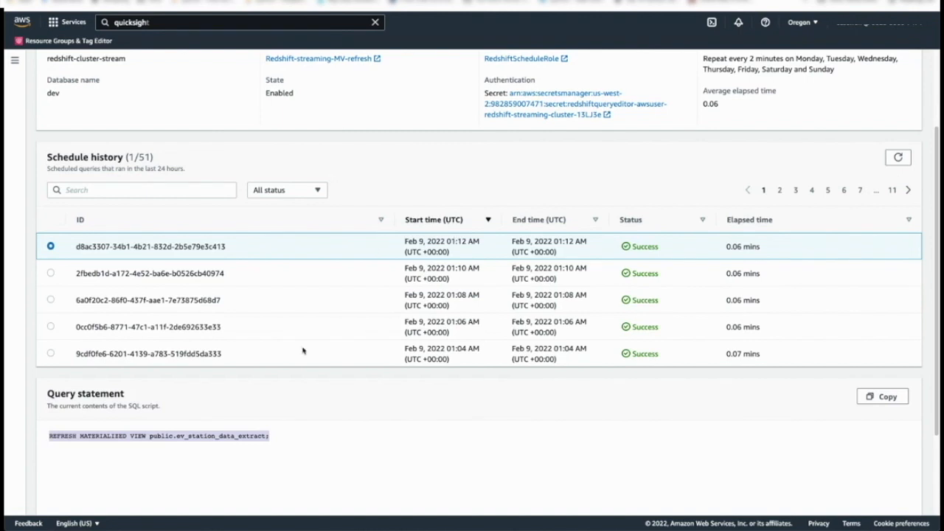
scroll("down", 3)
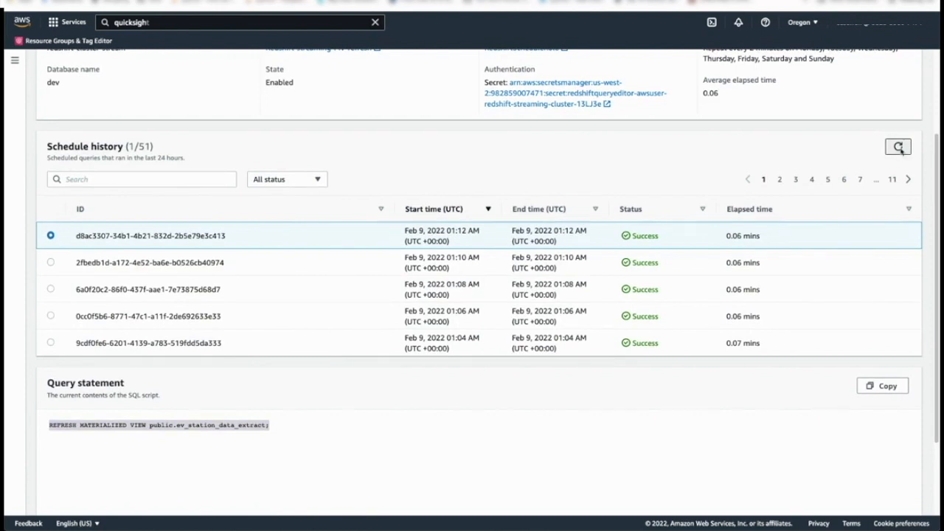
left_click(898, 153)
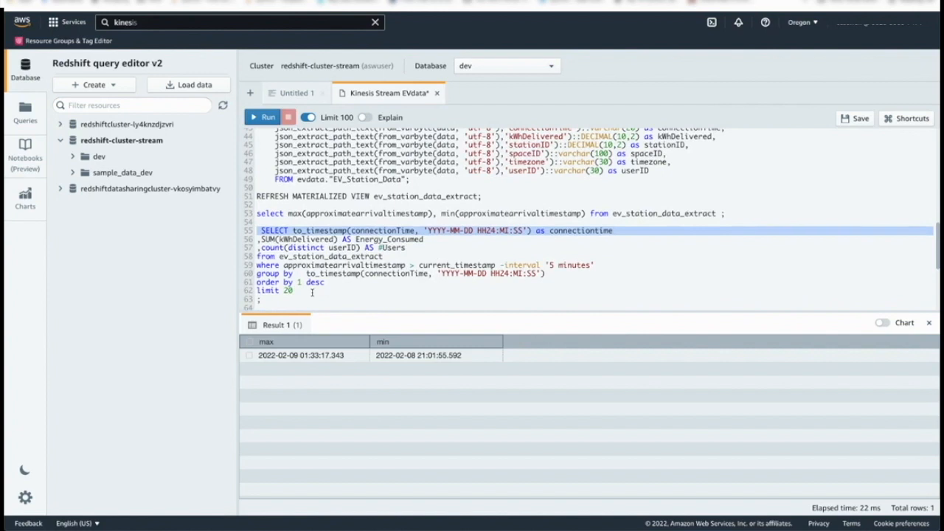
- Run the SUM(kWhDelivered) aggregation on ev_station_data_extract and review its 20 result rows
left_click(292, 290)
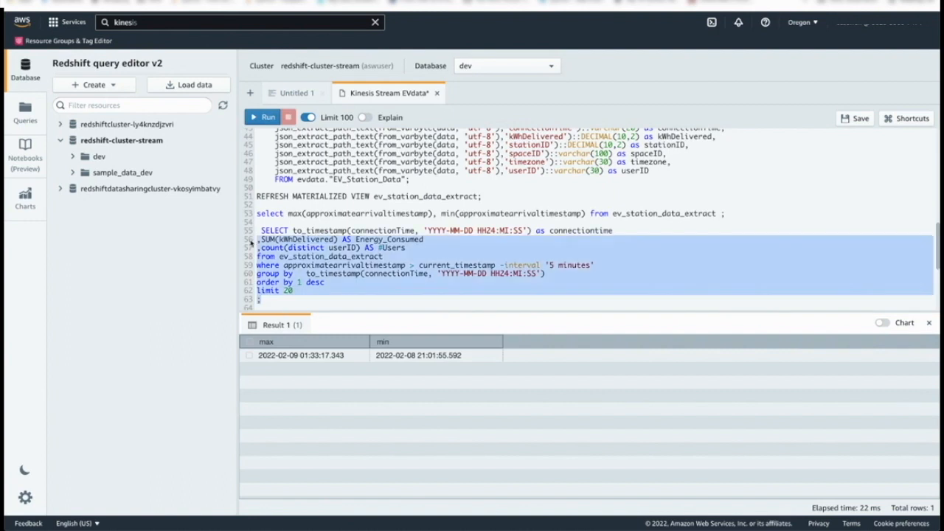
left_click(263, 117)
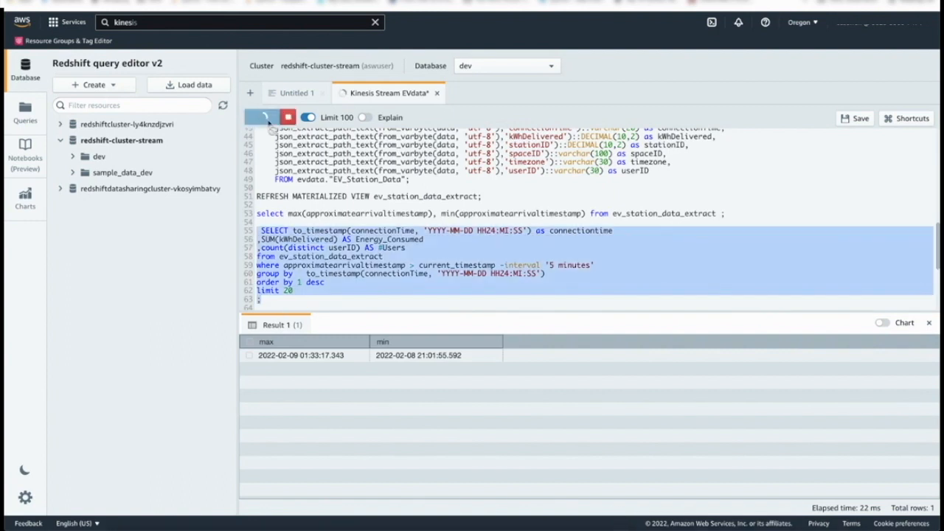
left_click(265, 117)
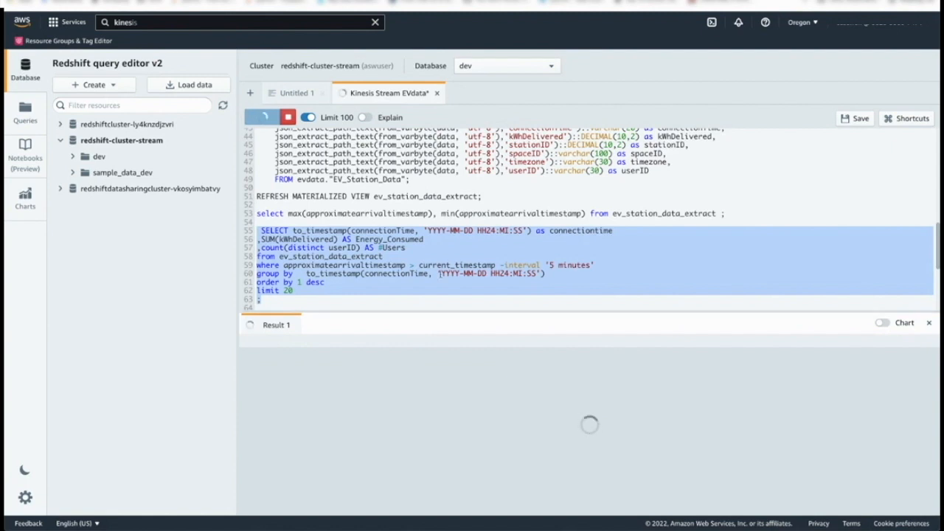
mouse_move(441, 276)
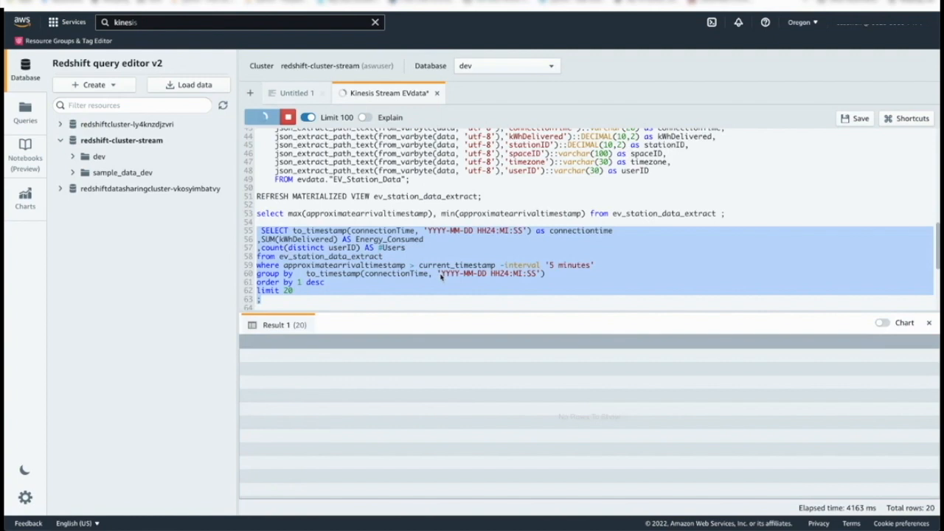
left_click(263, 117)
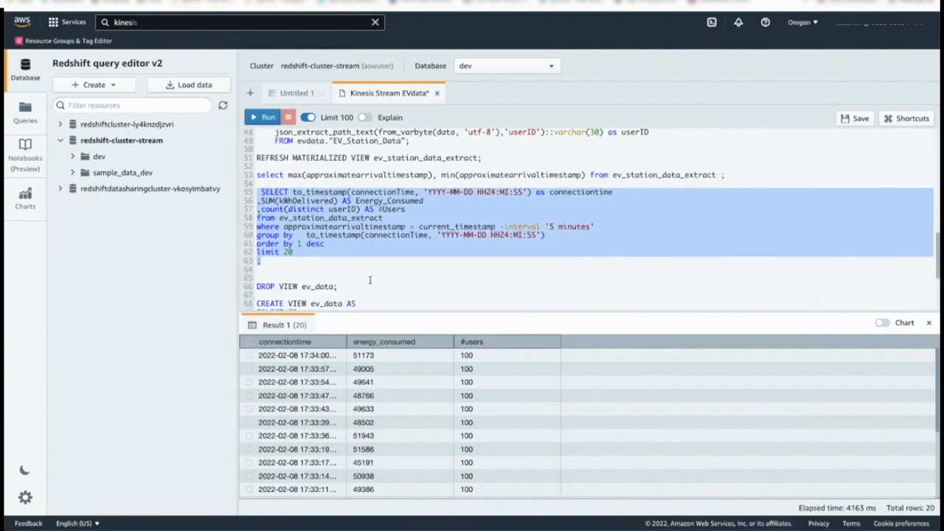
scroll("down", 3)
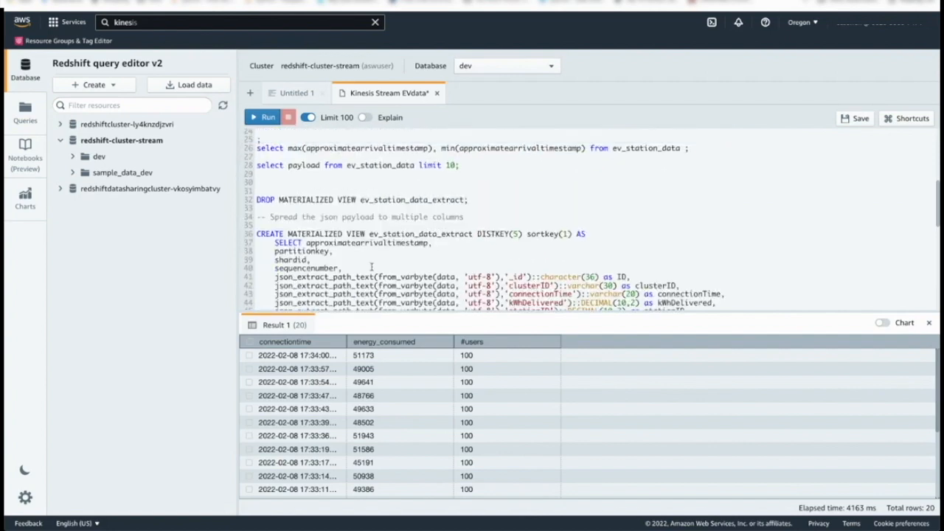
left_click_drag(275, 251, 342, 268)
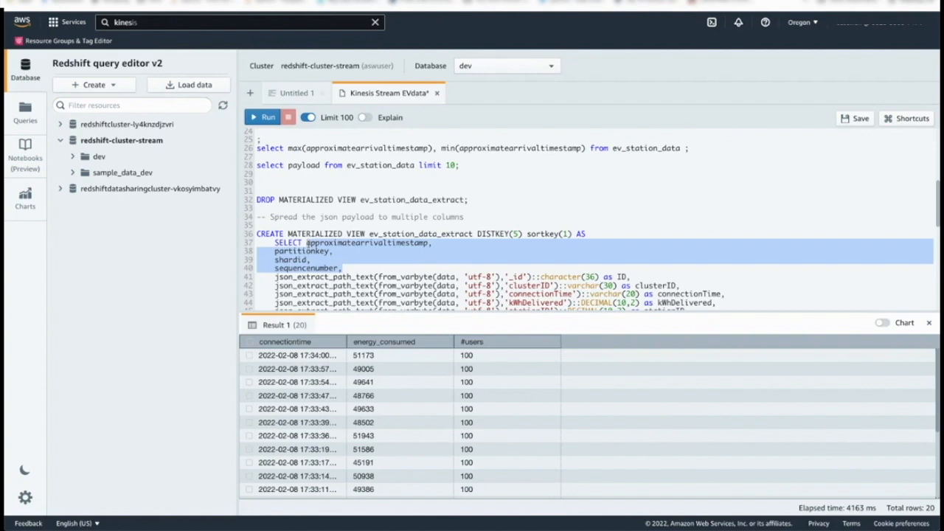
scroll("down", 3)
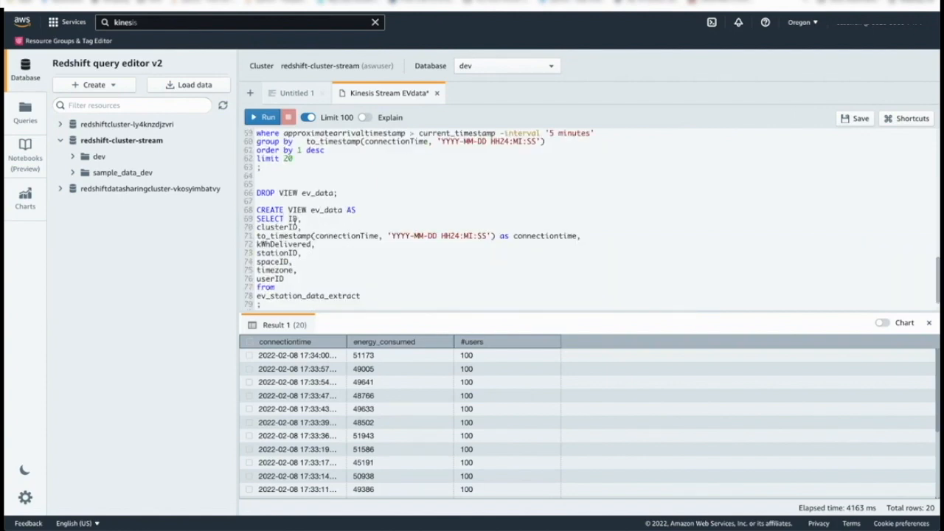
left_click_drag(258, 218, 363, 295)
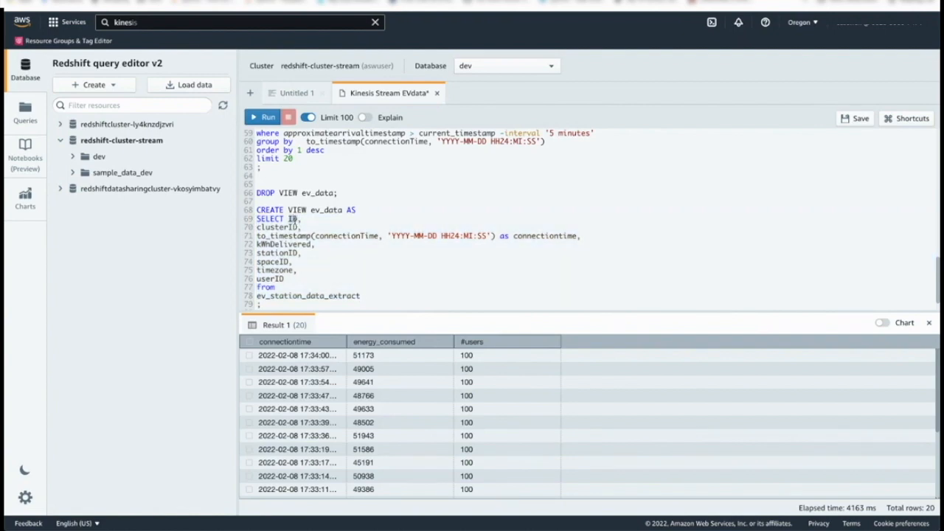
double_click(275, 253)
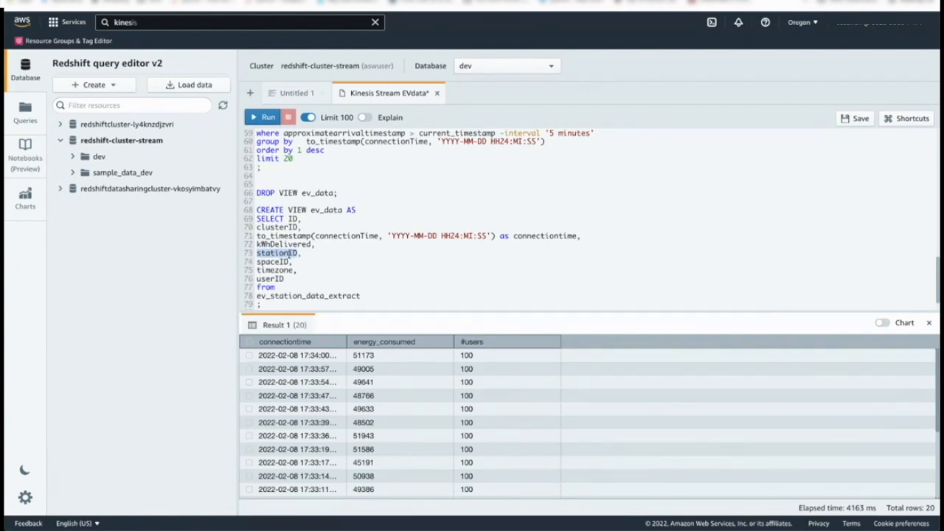
mouse_move(335, 278)
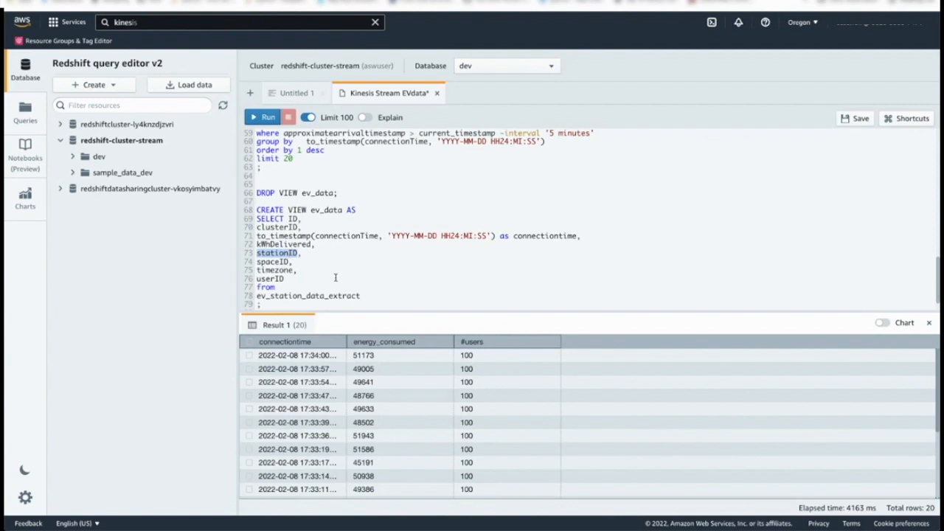